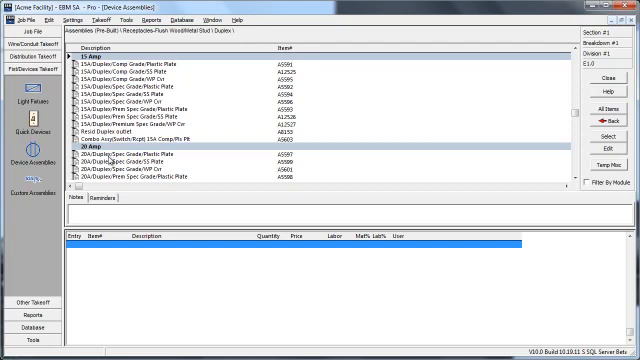
{"action": "mouse_move", "coordinate": [120, 184]}
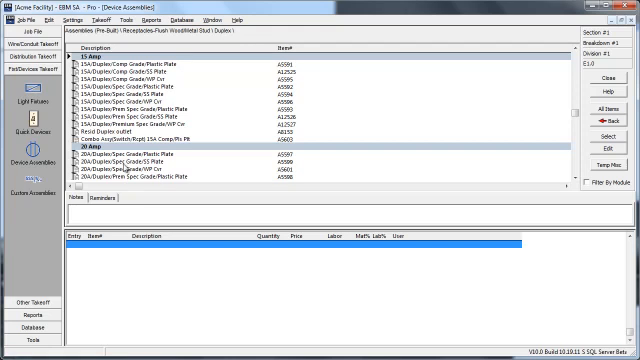
{"action": "mouse_move", "coordinate": [118, 168]}
{"action": "type", "text": "50"}
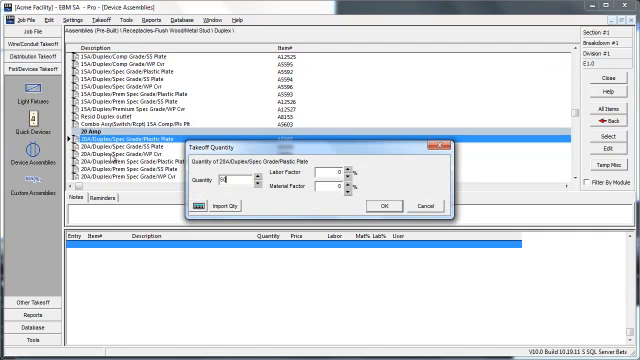
Step: Confirm the duplex receptacle takeoff quantity so the assembly lands in the audit trail
{"action": "left_click", "coordinate": [382, 204]}
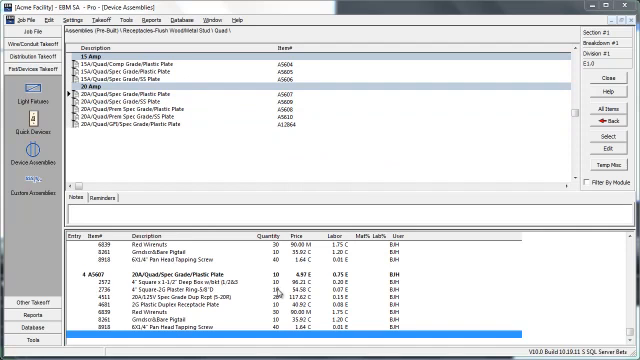
{"action": "mouse_move", "coordinate": [276, 298]}
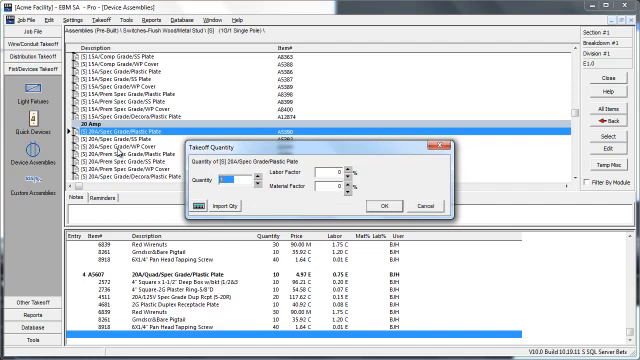
Step: Take off single-pole switch assemblies with quantities 1, 10 and 10
{"action": "type", "text": "1"}
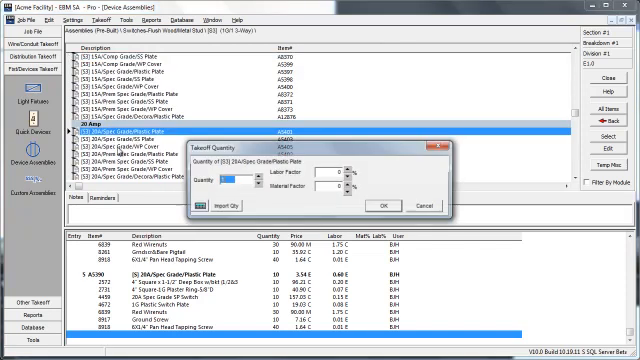
{"action": "type", "text": "10"}
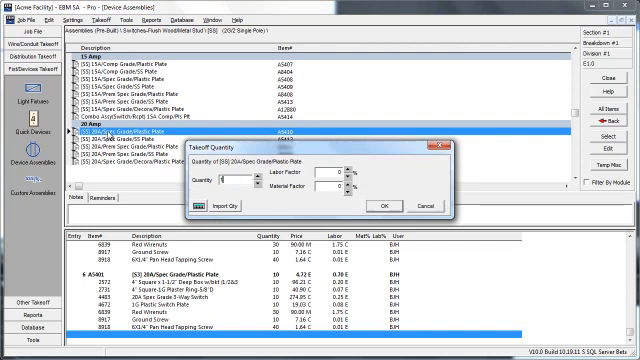
{"action": "type", "text": "10"}
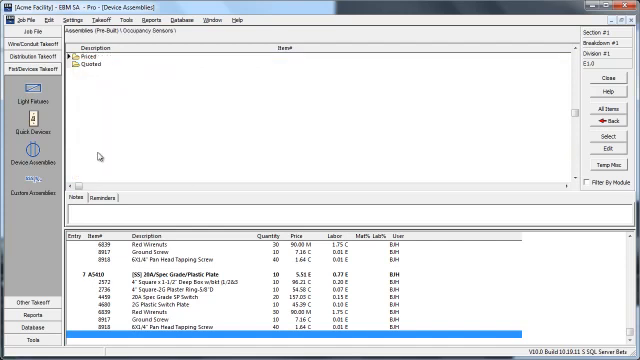
{"action": "mouse_move", "coordinate": [100, 156]}
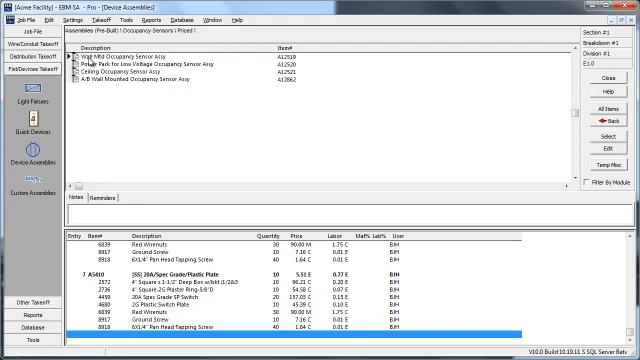
Step: Choose an occupancy sensor assembly from the Occupancy Sensors folder for takeoff
{"action": "left_click", "coordinate": [150, 60]}
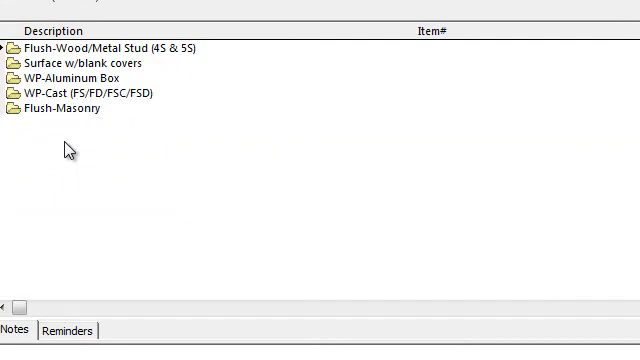
{"action": "mouse_move", "coordinate": [76, 72]}
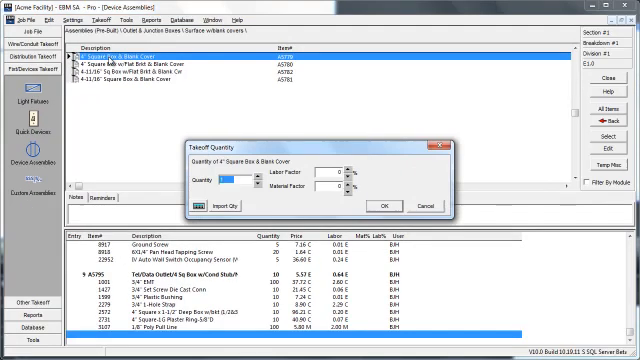
Step: Take off 10 of the 4" square surface junction box with blank cover
{"action": "type", "text": "10"}
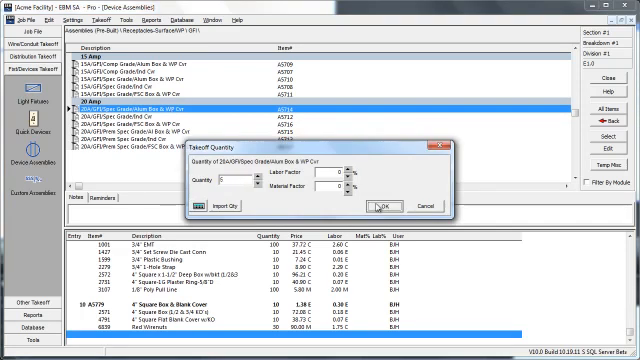
Step: Confirm the weatherproof GFI receptacle quantity so it joins the audit trail
{"action": "left_click", "coordinate": [380, 204]}
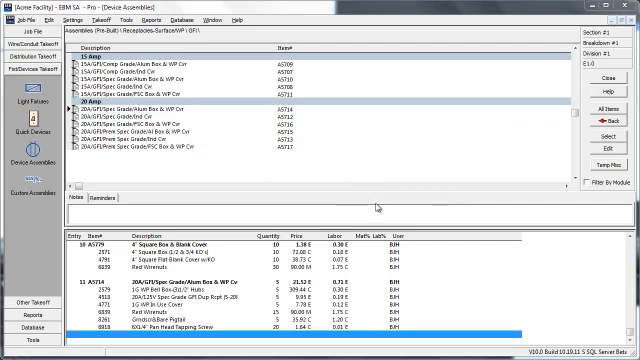
{"action": "mouse_move", "coordinate": [376, 208]}
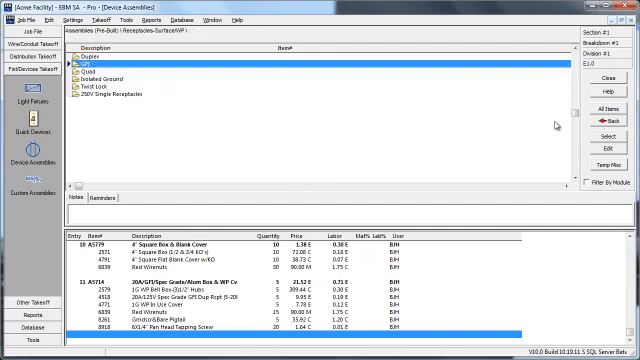
{"action": "mouse_move", "coordinate": [378, 148]}
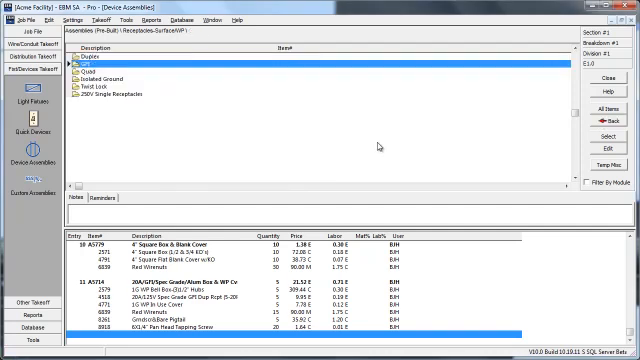